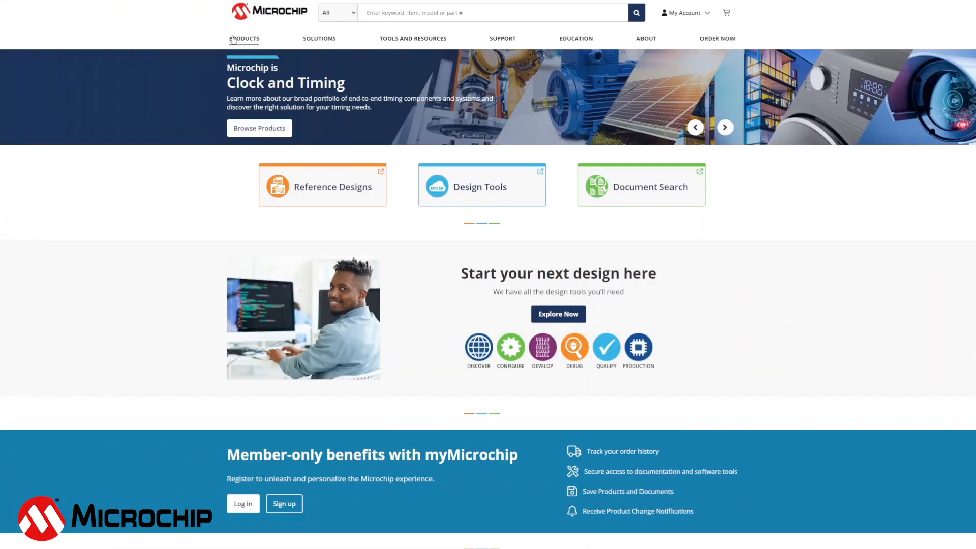
- Navigate via the Products menu to the BlueSky GNSS Firewall page under Clock and Timing Systems
{"action": "left_click", "coordinate": [244, 38]}
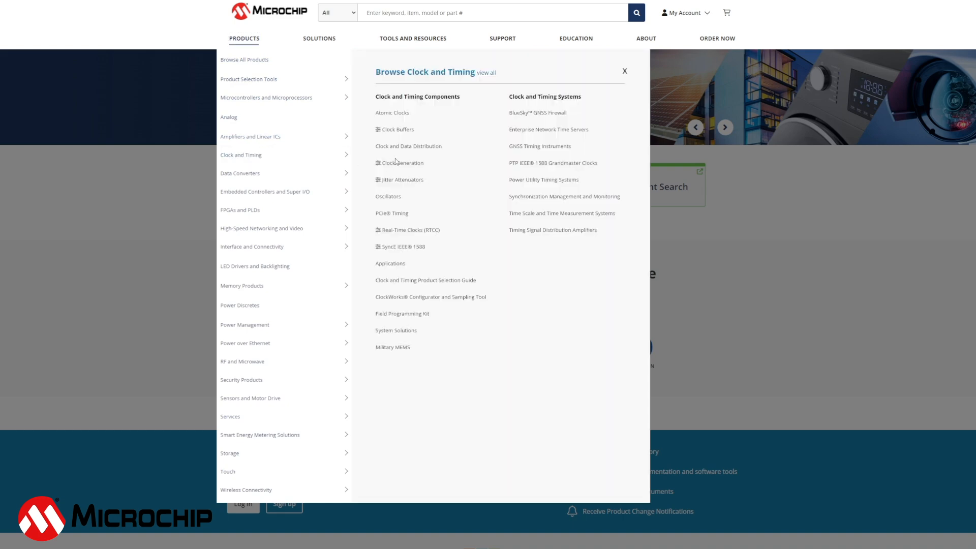
{"action": "left_click", "coordinate": [537, 112]}
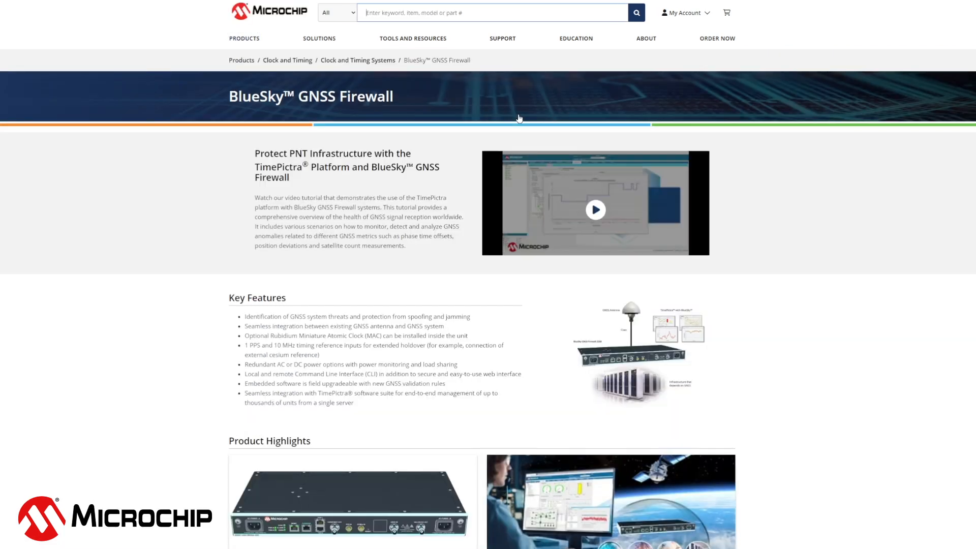
{"action": "mouse_move", "coordinate": [842, 282]}
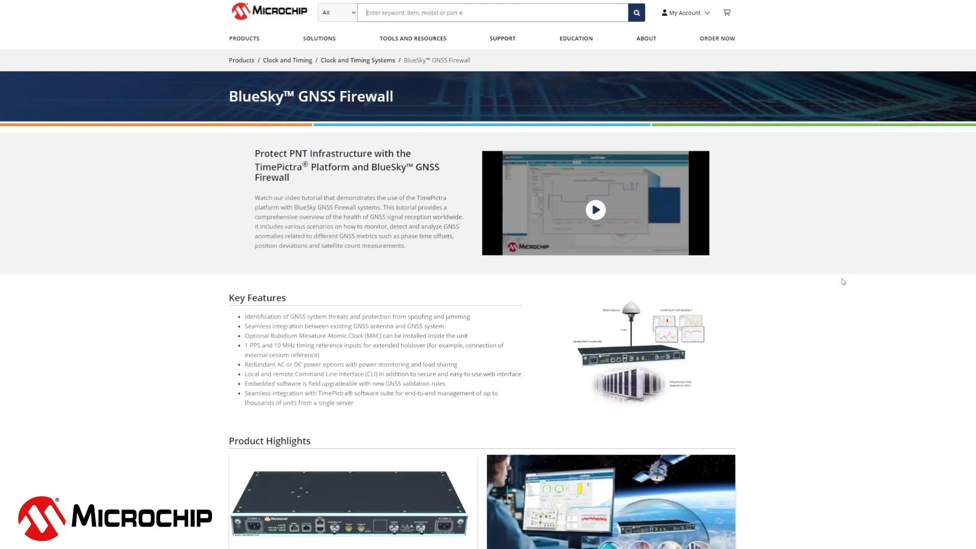